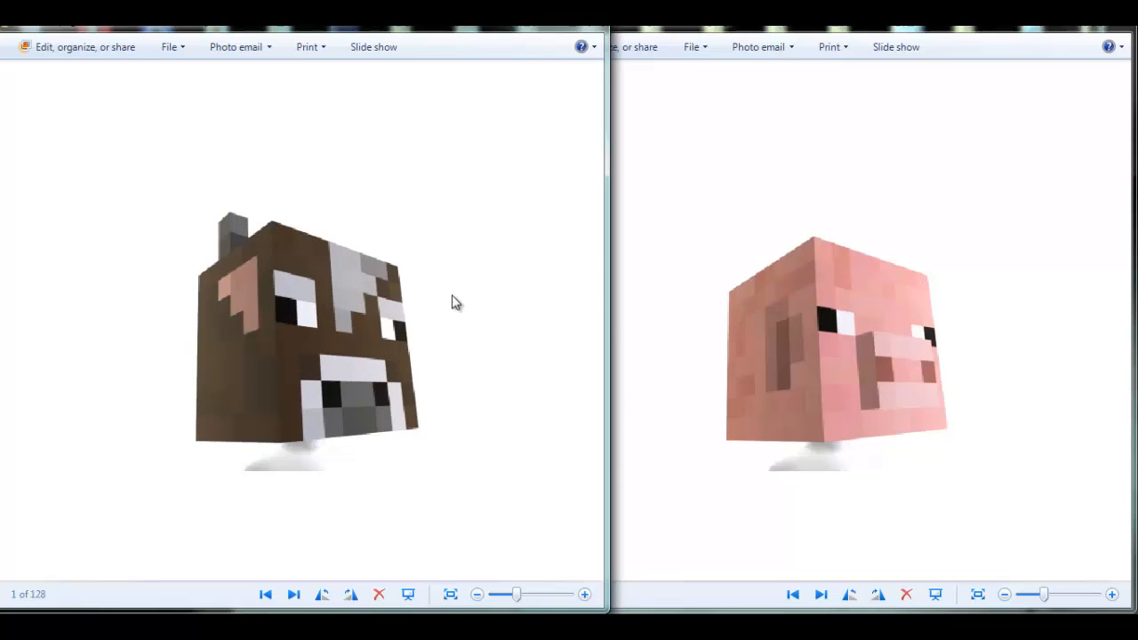
pyautogui.moveTo(709, 221)
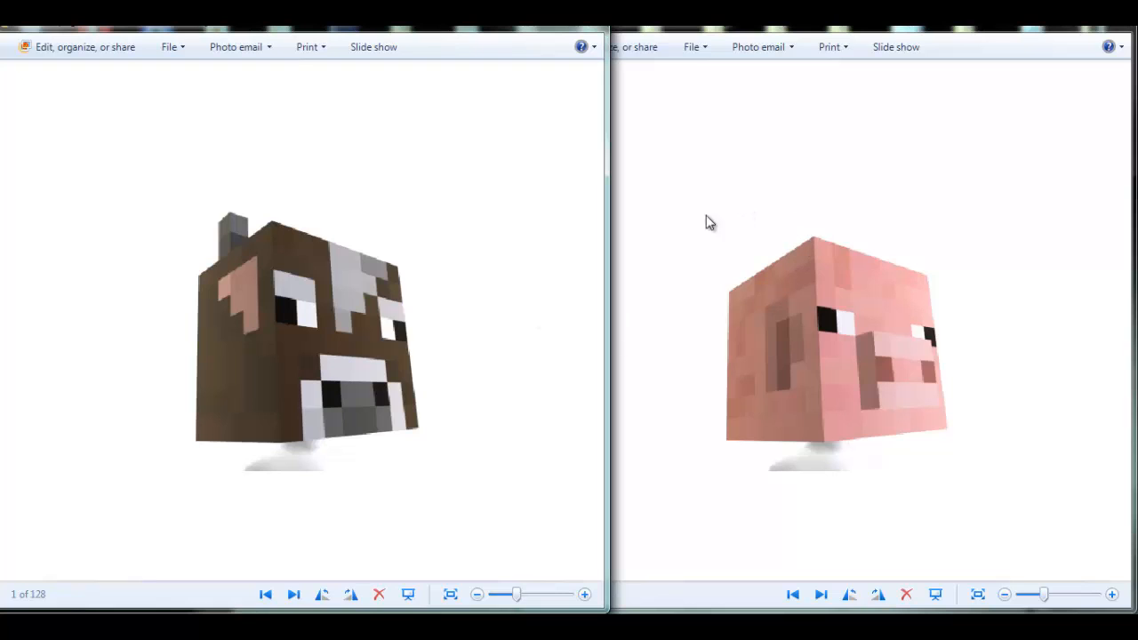
pyautogui.moveTo(629, 377)
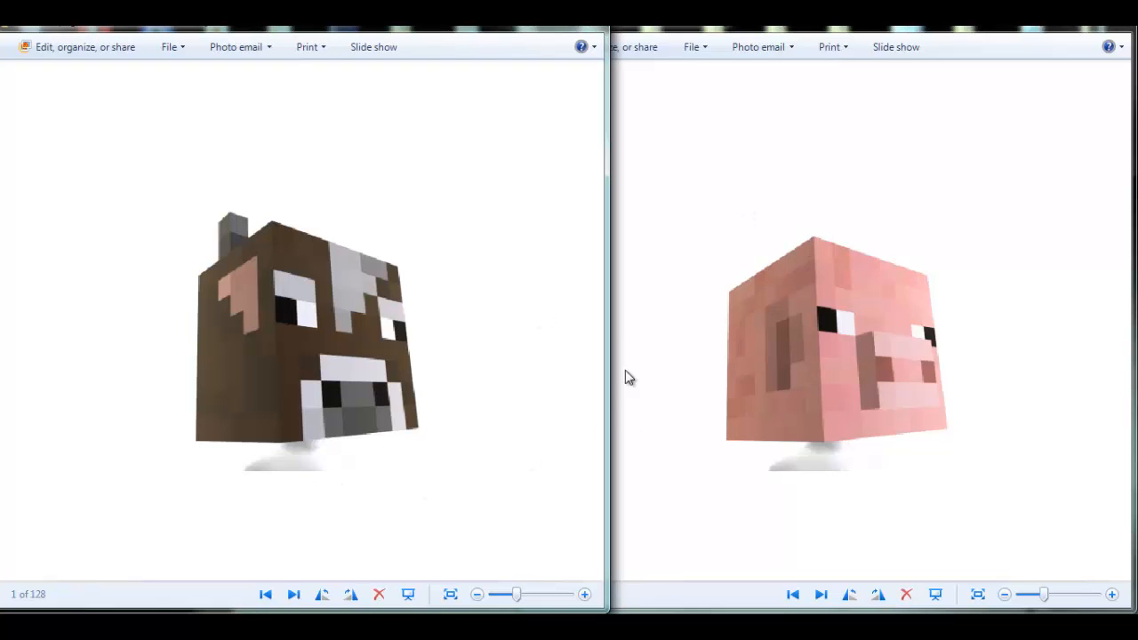
pyautogui.moveTo(151, 162)
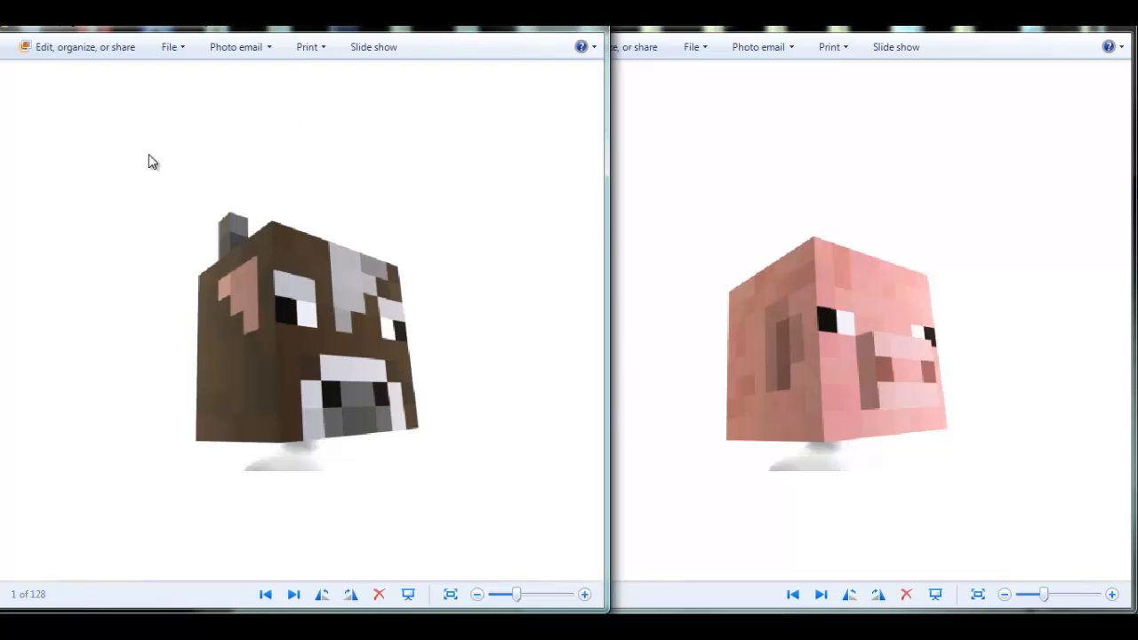
pyautogui.moveTo(821, 309)
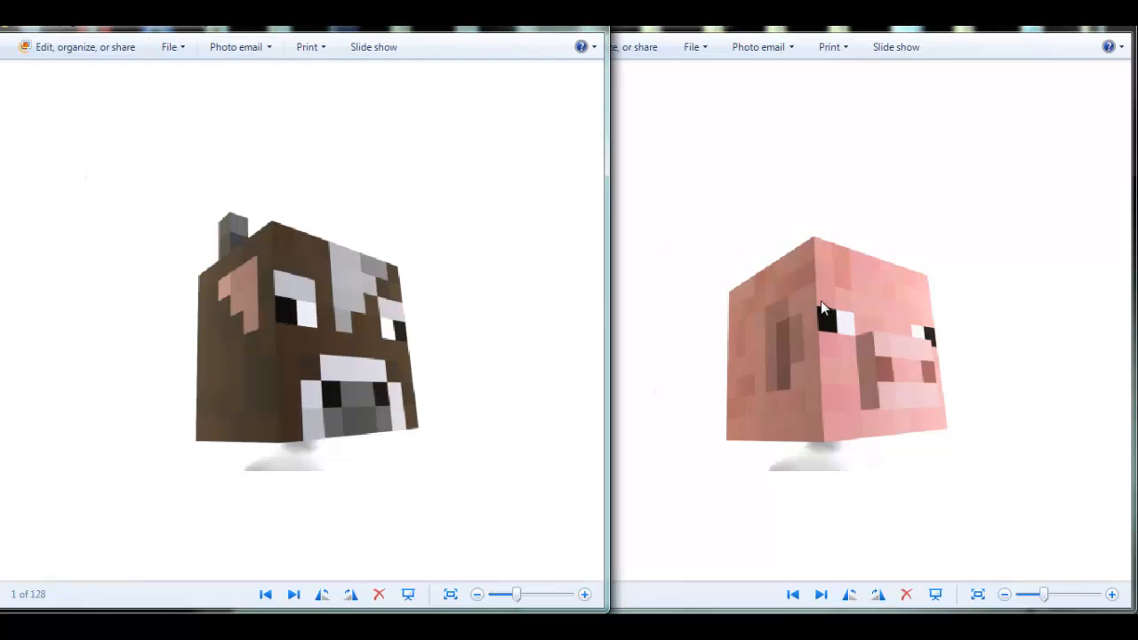
pyautogui.moveTo(316, 498)
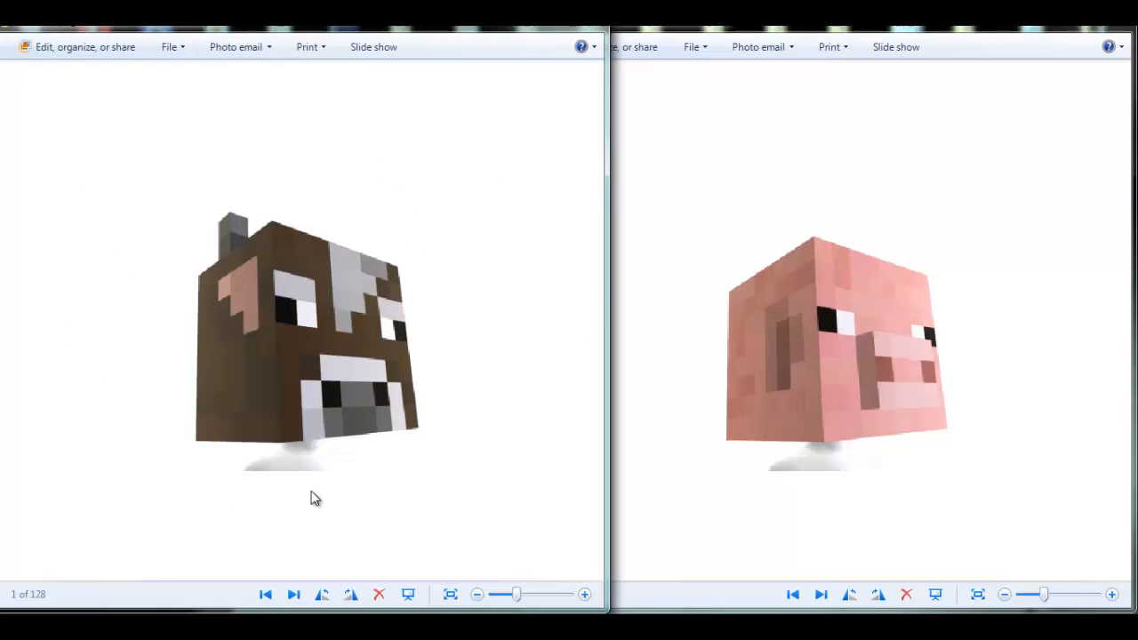
pyautogui.moveTo(171, 350)
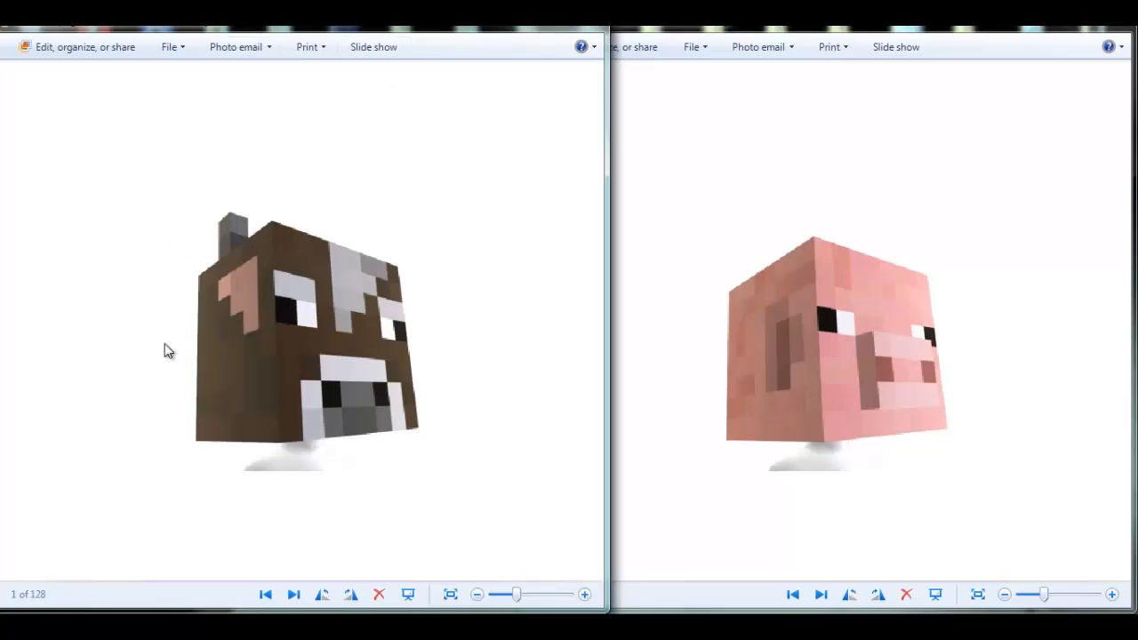
pyautogui.moveTo(999, 445)
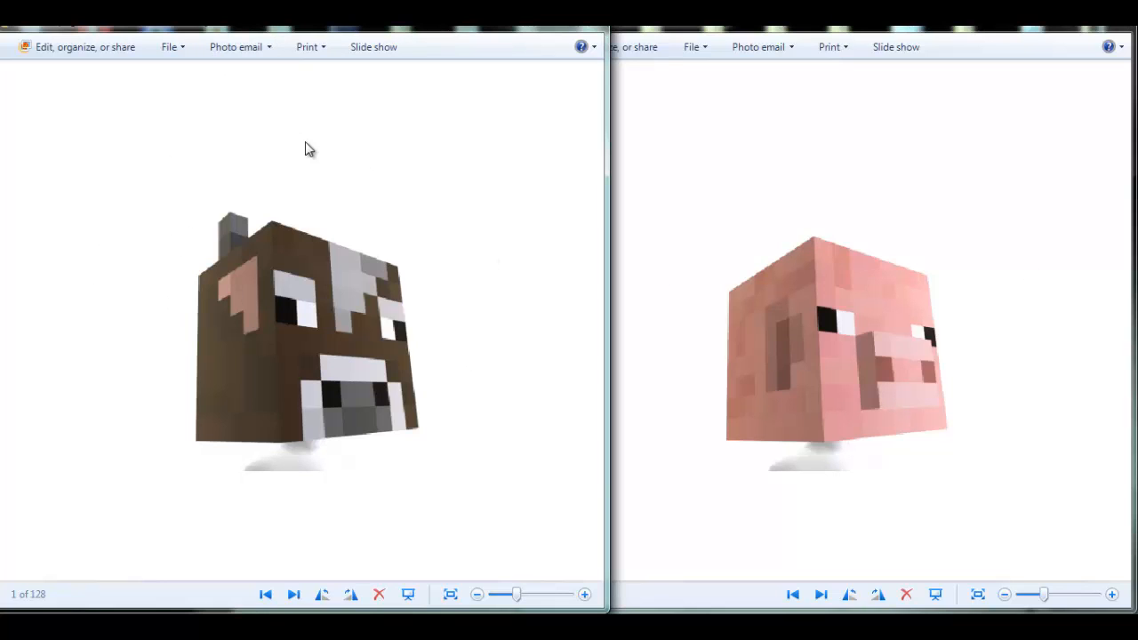
pyautogui.moveTo(476, 428)
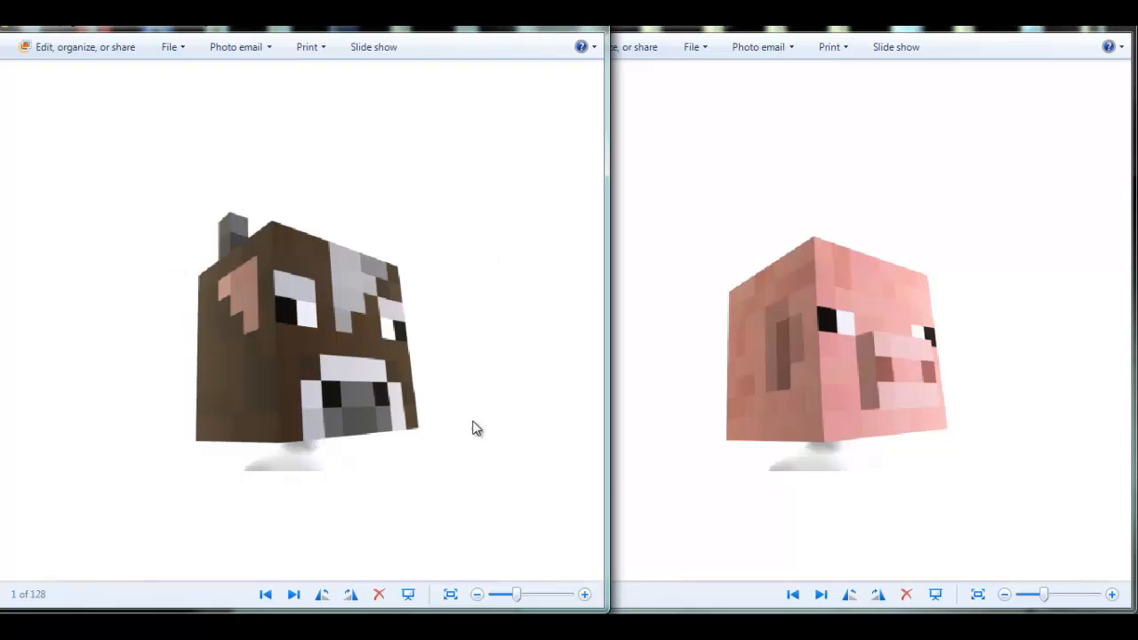
pyautogui.moveTo(484, 416)
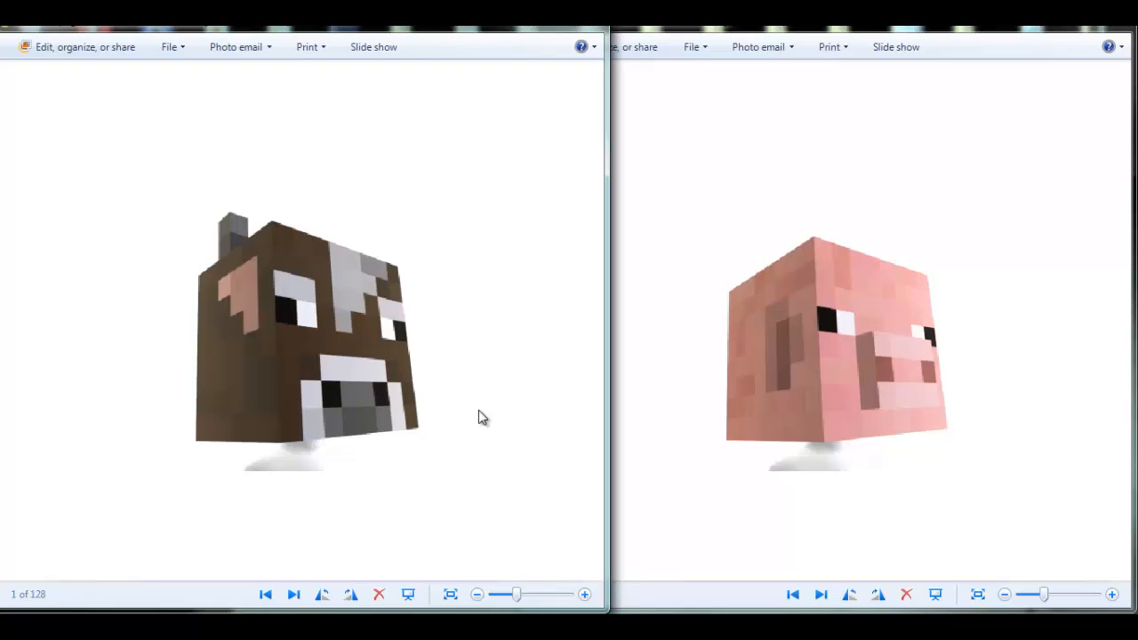
pyautogui.moveTo(448, 192)
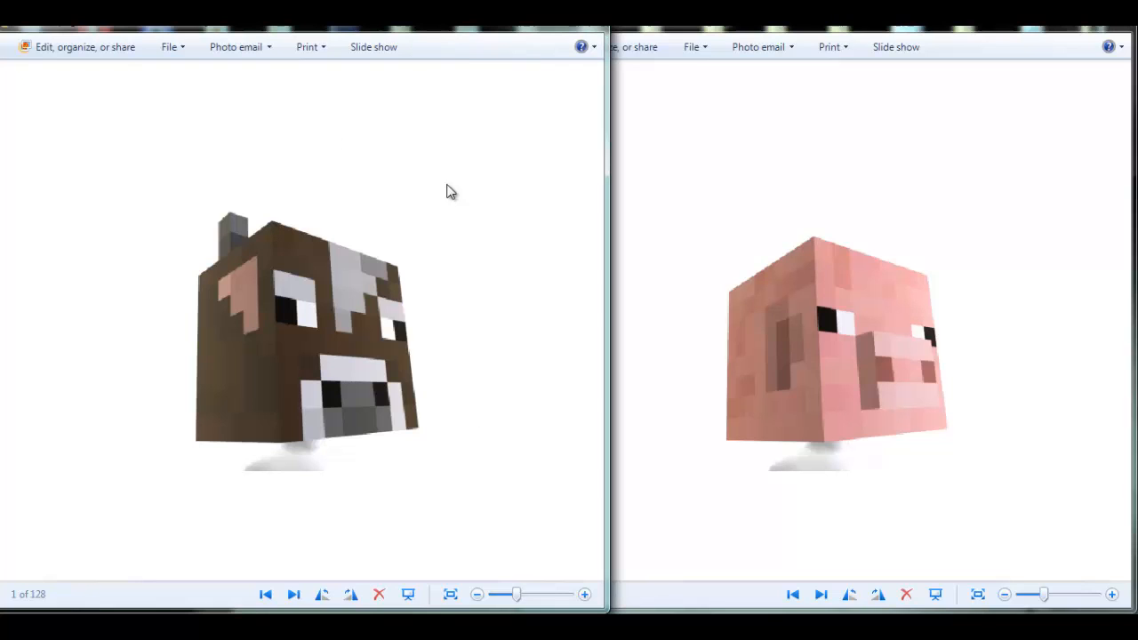
pyautogui.moveTo(306, 345)
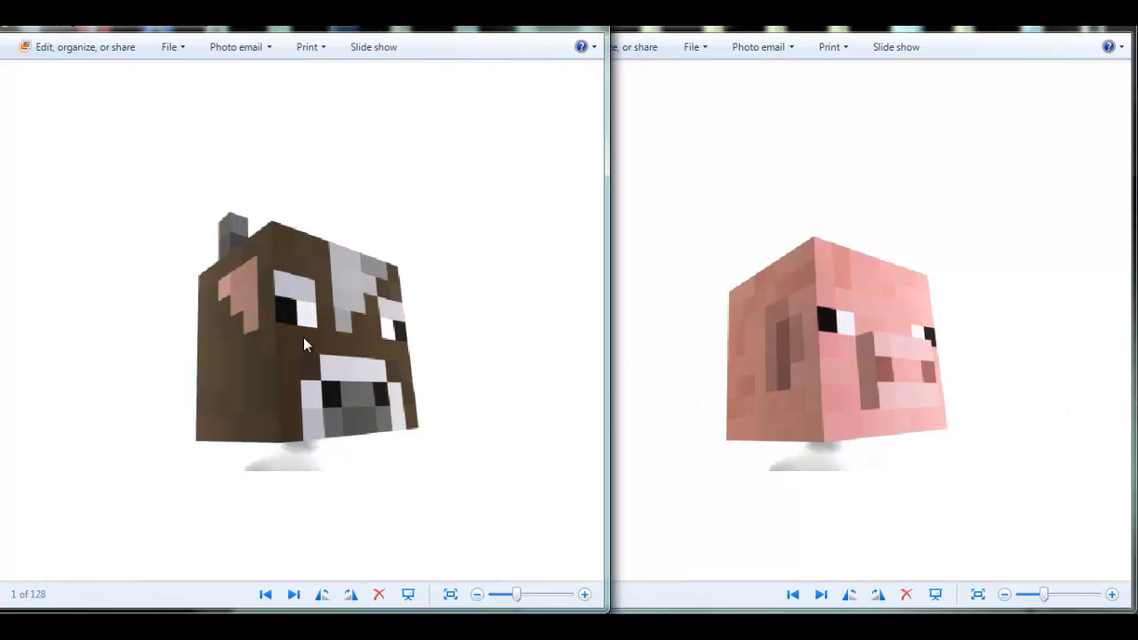
pyautogui.moveTo(508, 335)
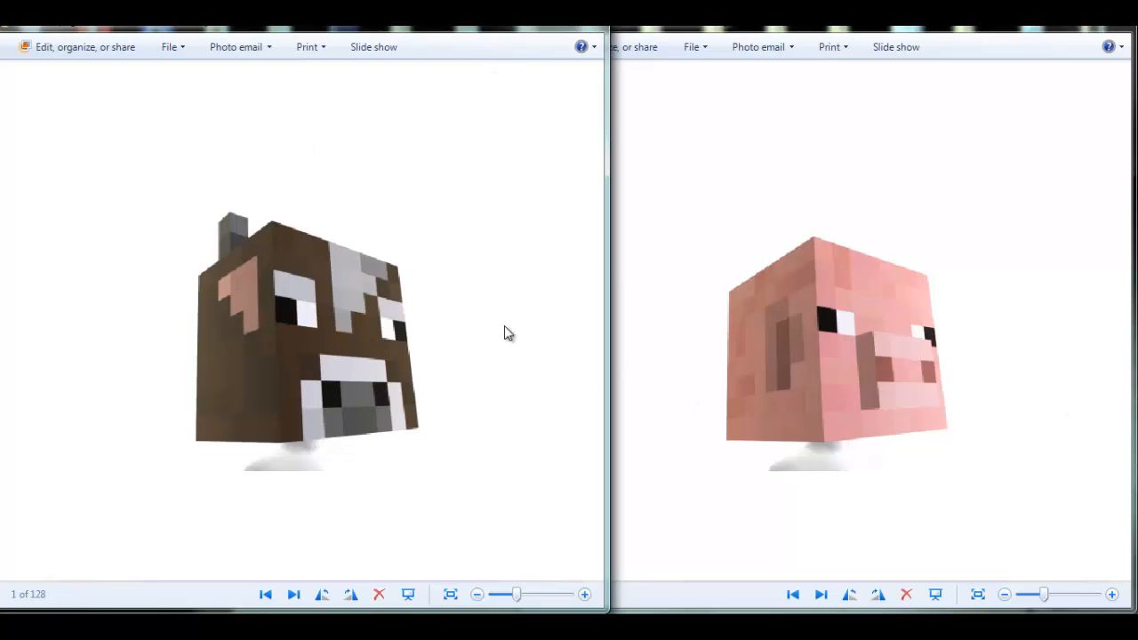
pyautogui.moveTo(277, 277)
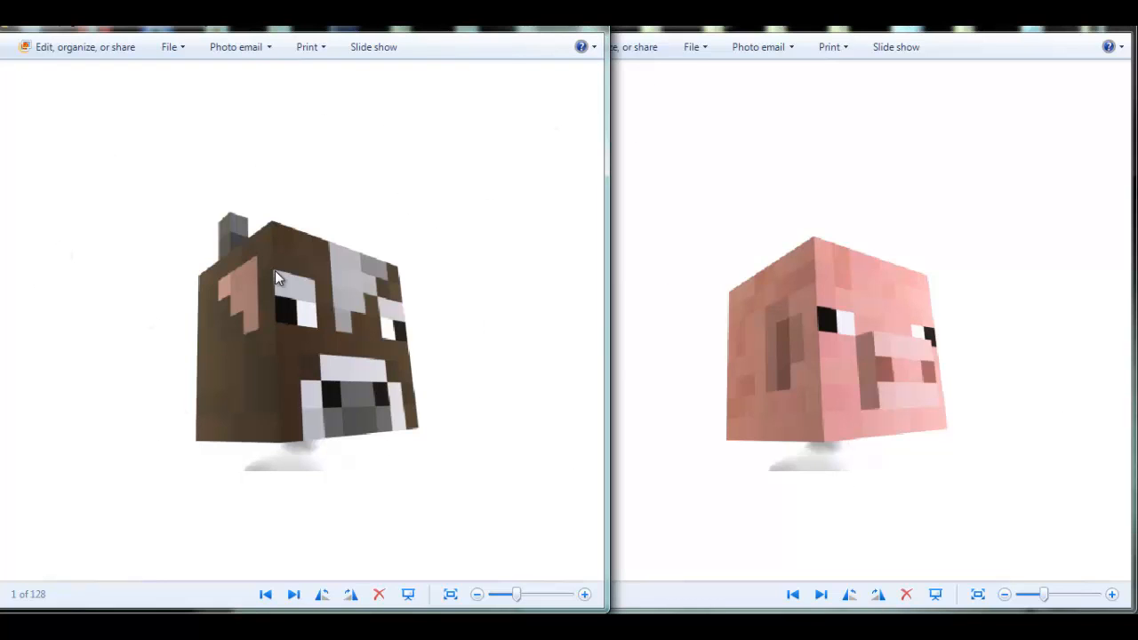
pyautogui.moveTo(226, 194)
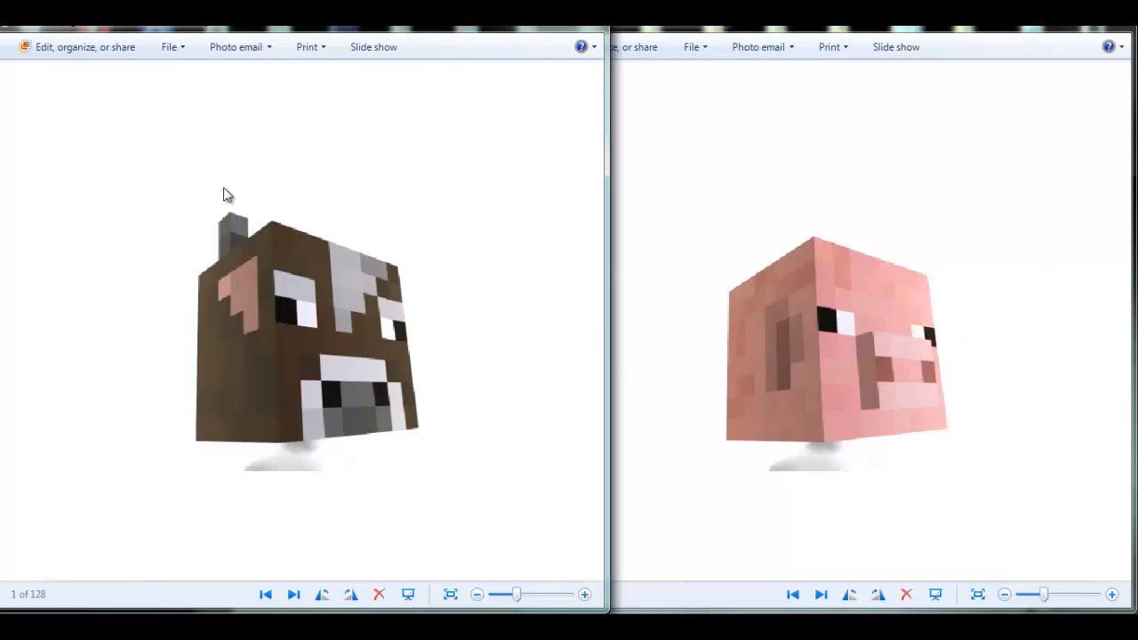
pyautogui.moveTo(530, 333)
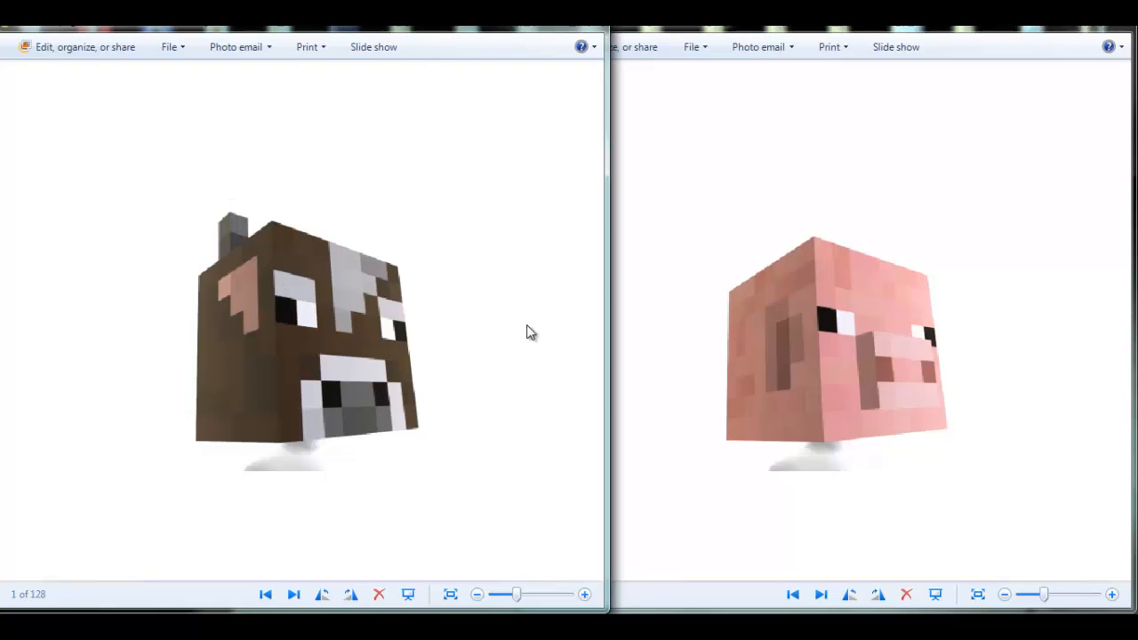
pyautogui.moveTo(401, 124)
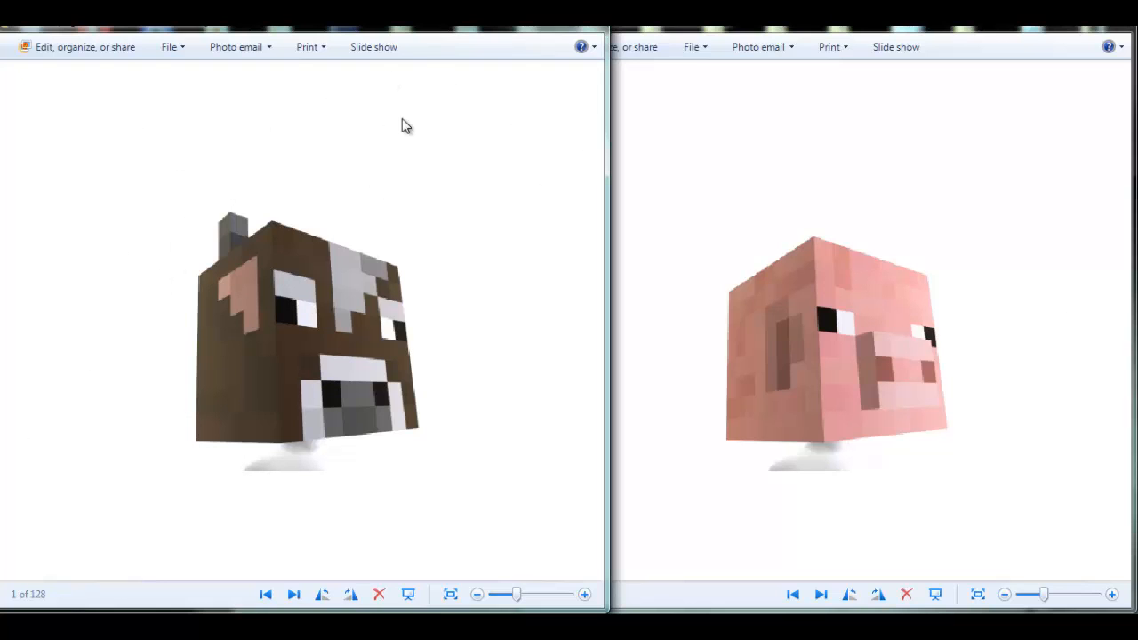
pyautogui.moveTo(146, 267)
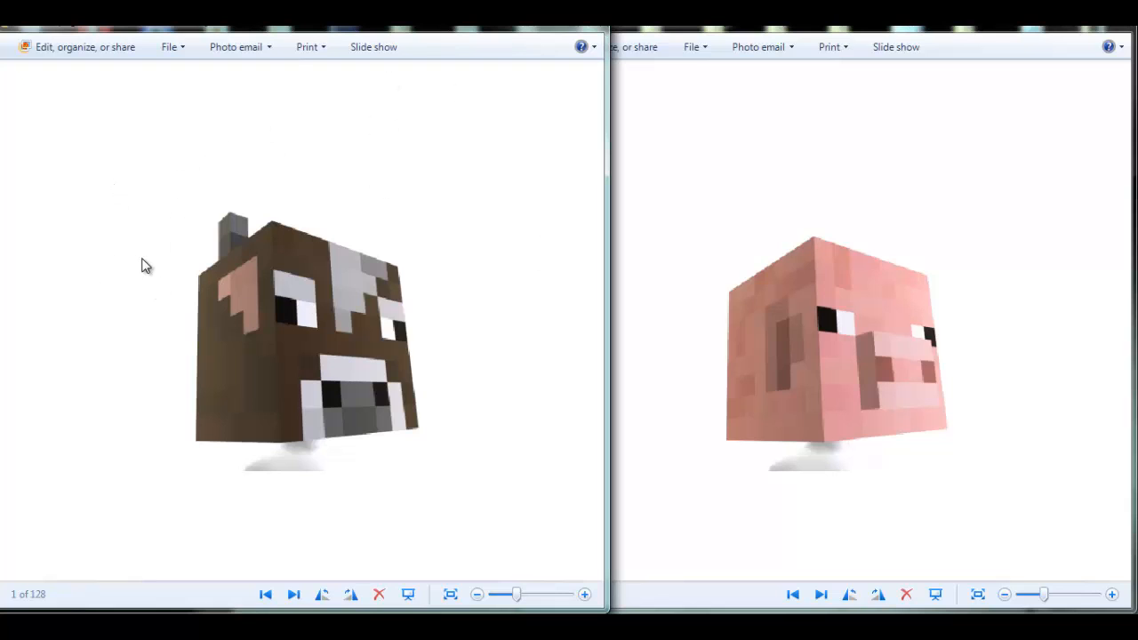
pyautogui.moveTo(160, 270)
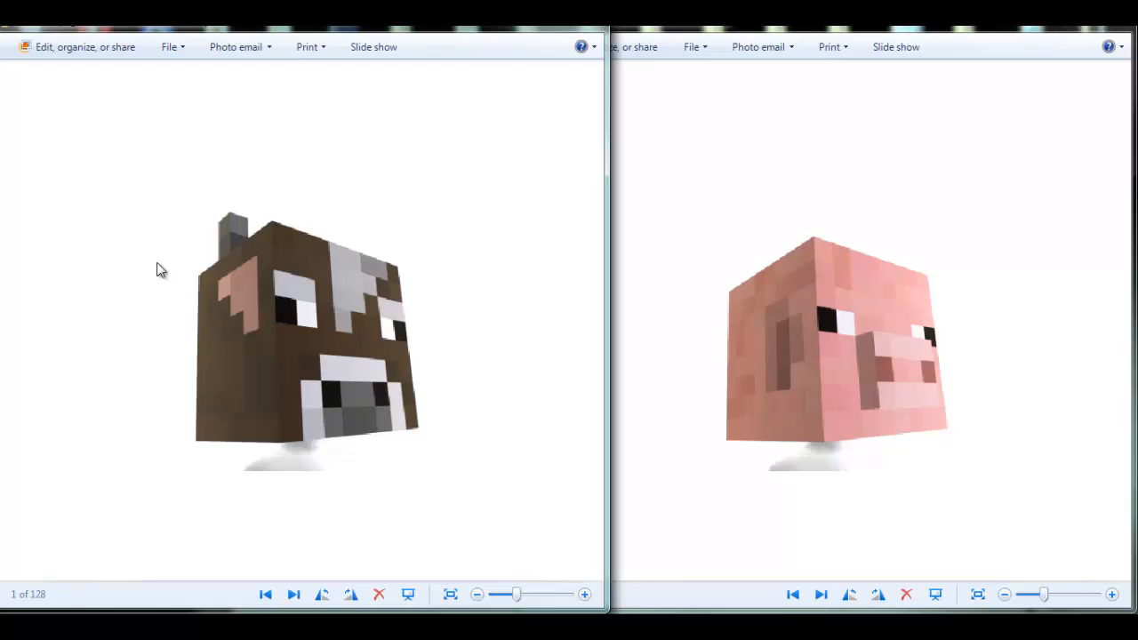
pyautogui.moveTo(458, 176)
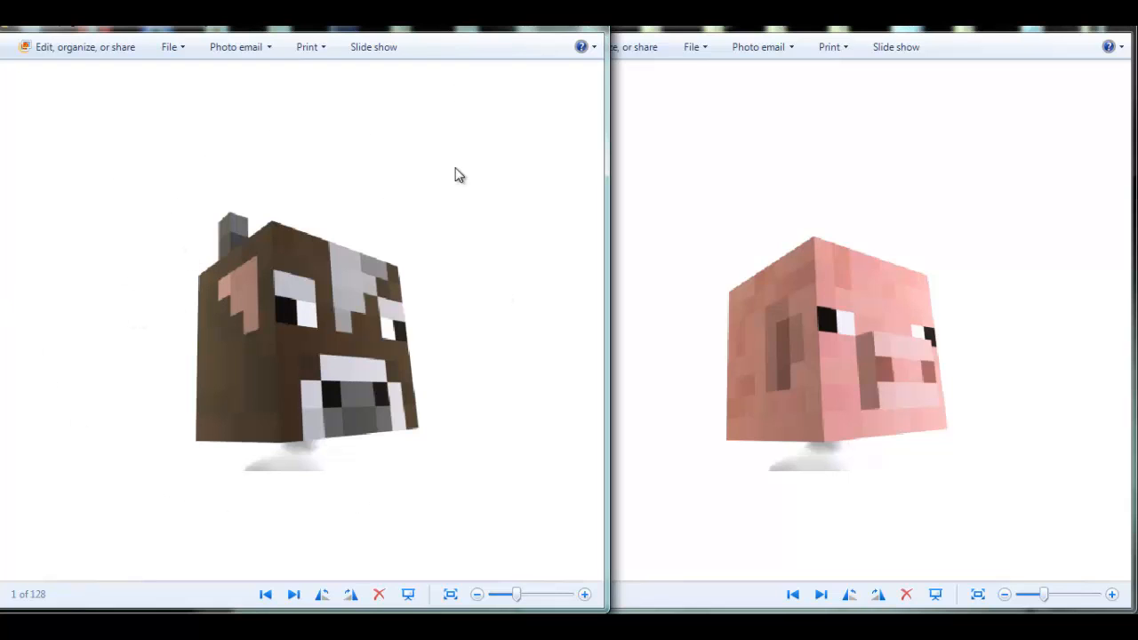
pyautogui.moveTo(67, 244)
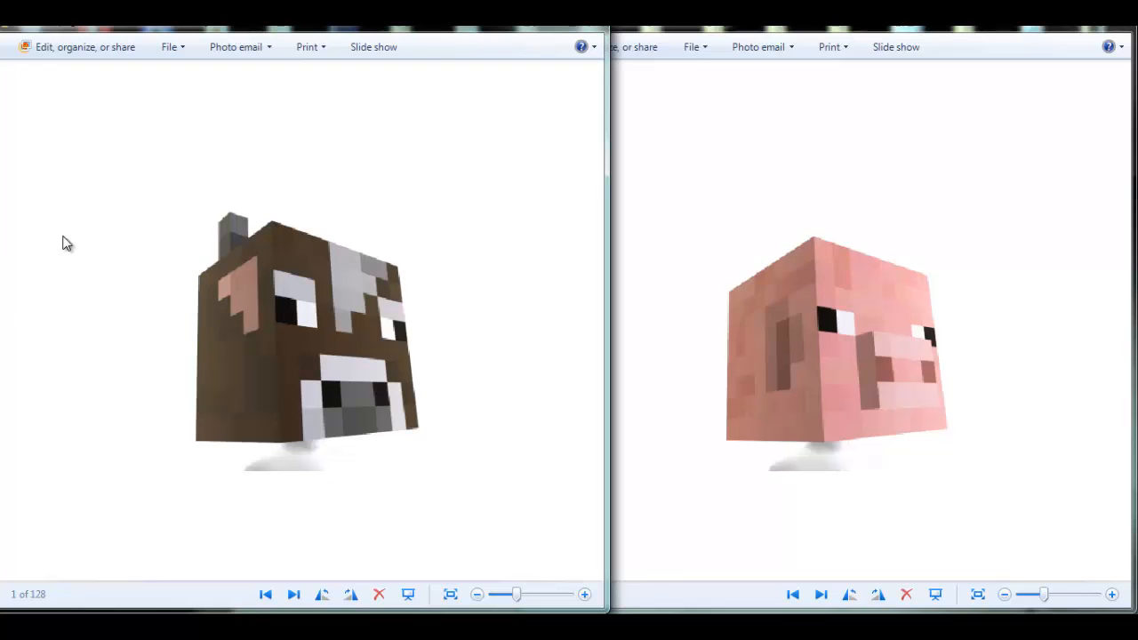
pyautogui.moveTo(74, 301)
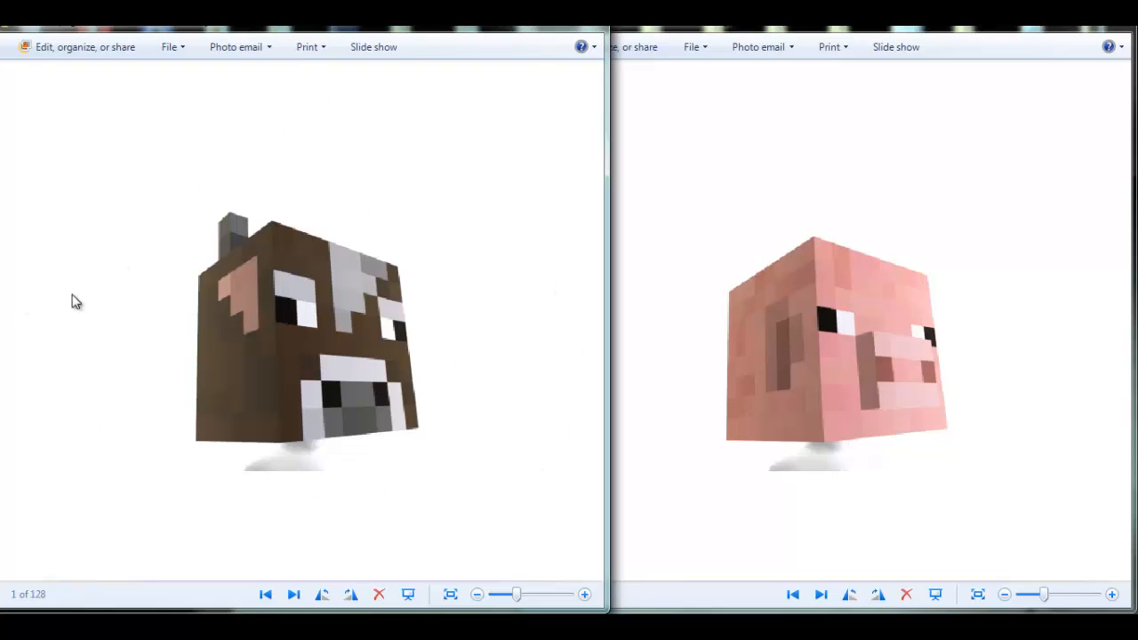
pyautogui.moveTo(996, 398)
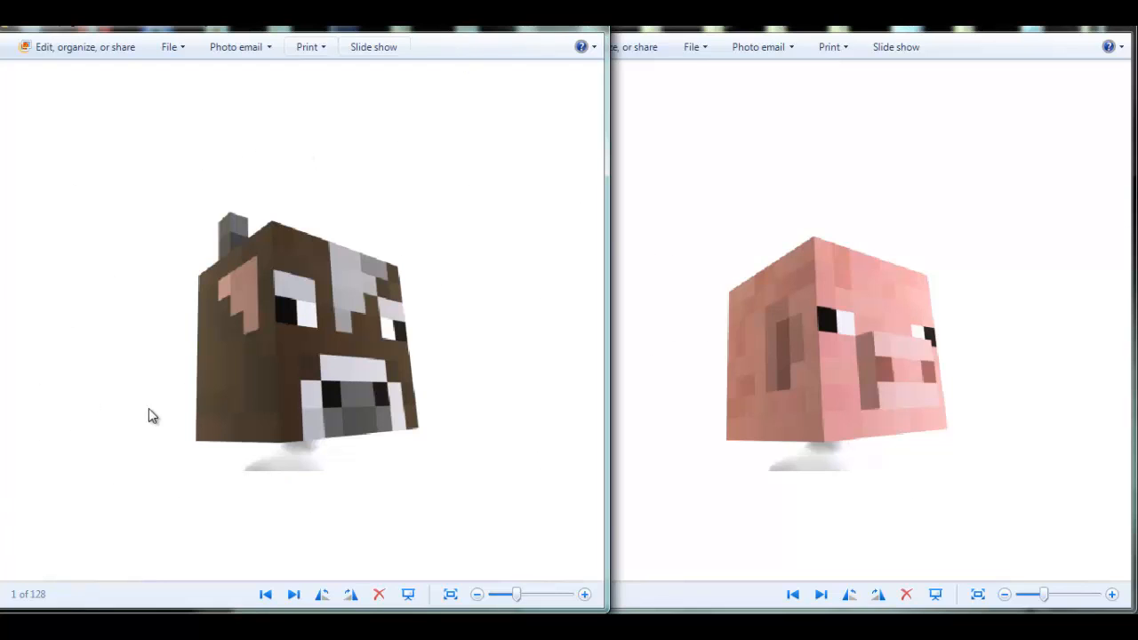
pyautogui.moveTo(544, 160)
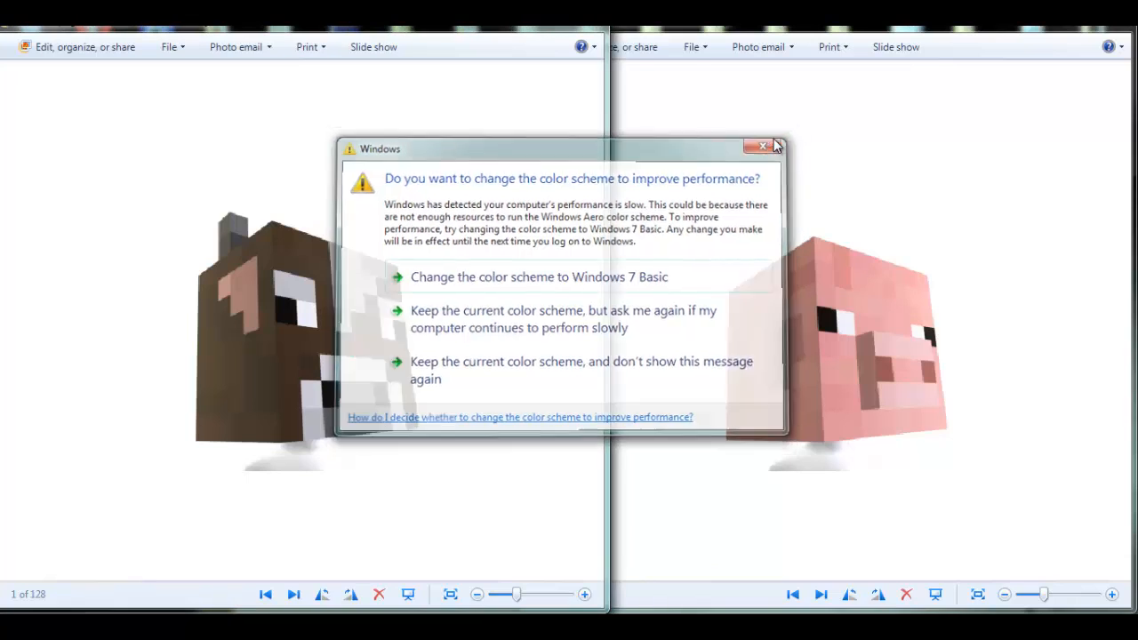
pyautogui.click(761, 146)
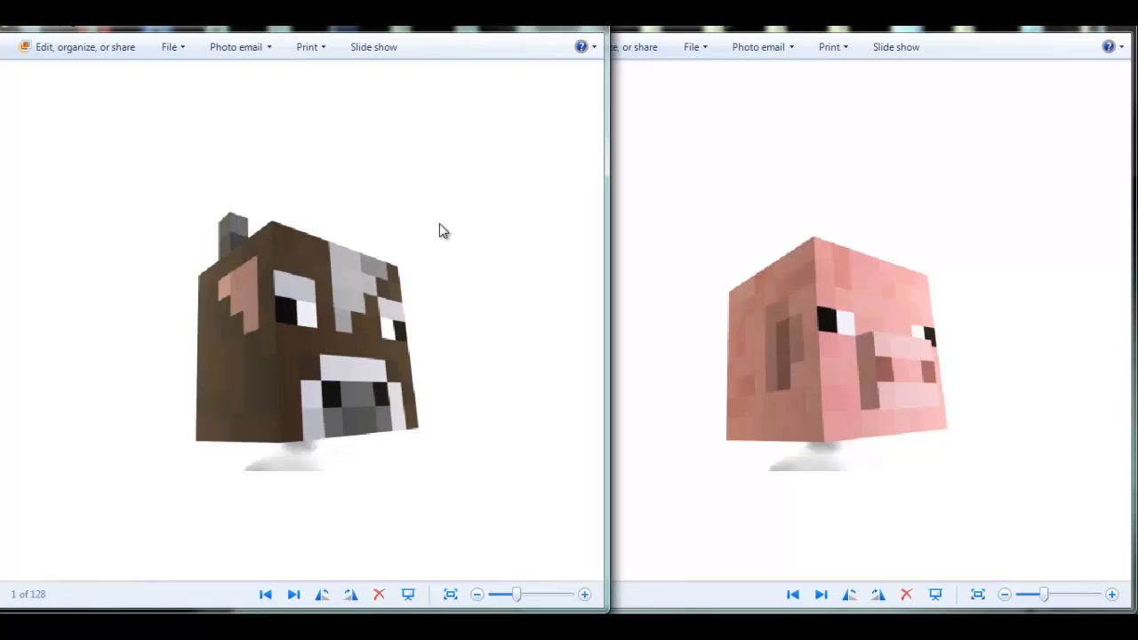
pyautogui.moveTo(732, 246)
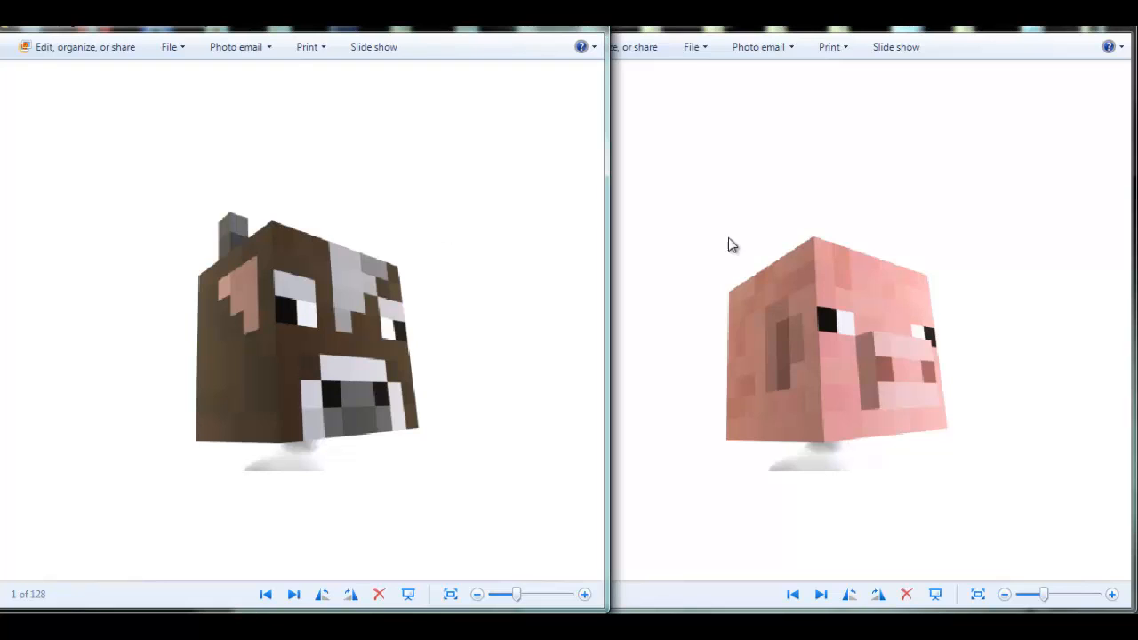
pyautogui.moveTo(692, 208)
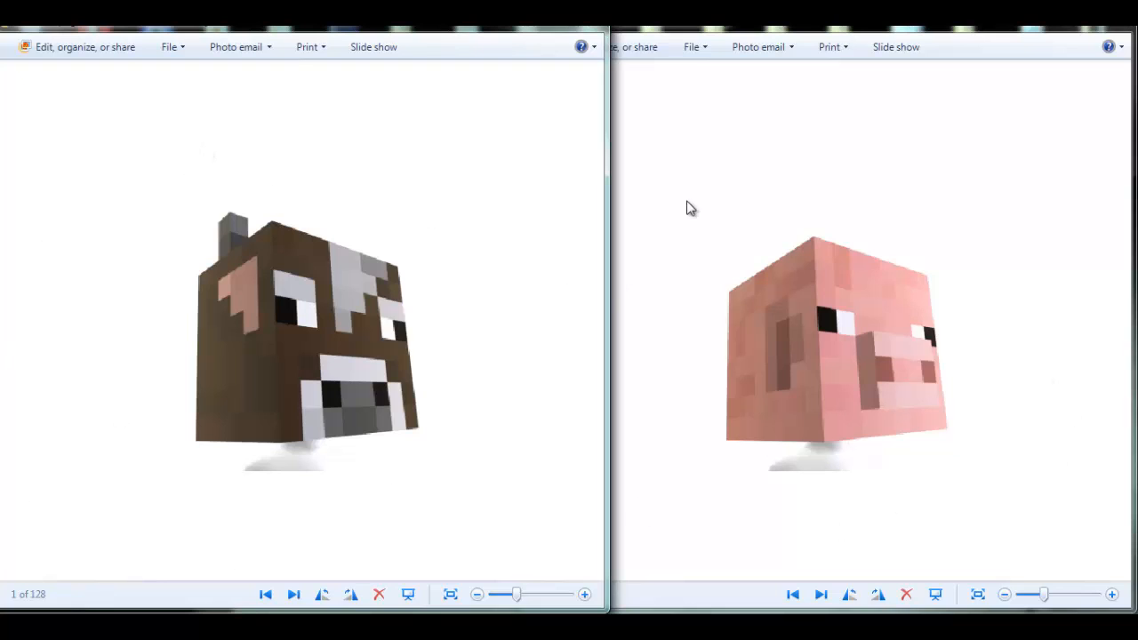
pyautogui.moveTo(68, 220)
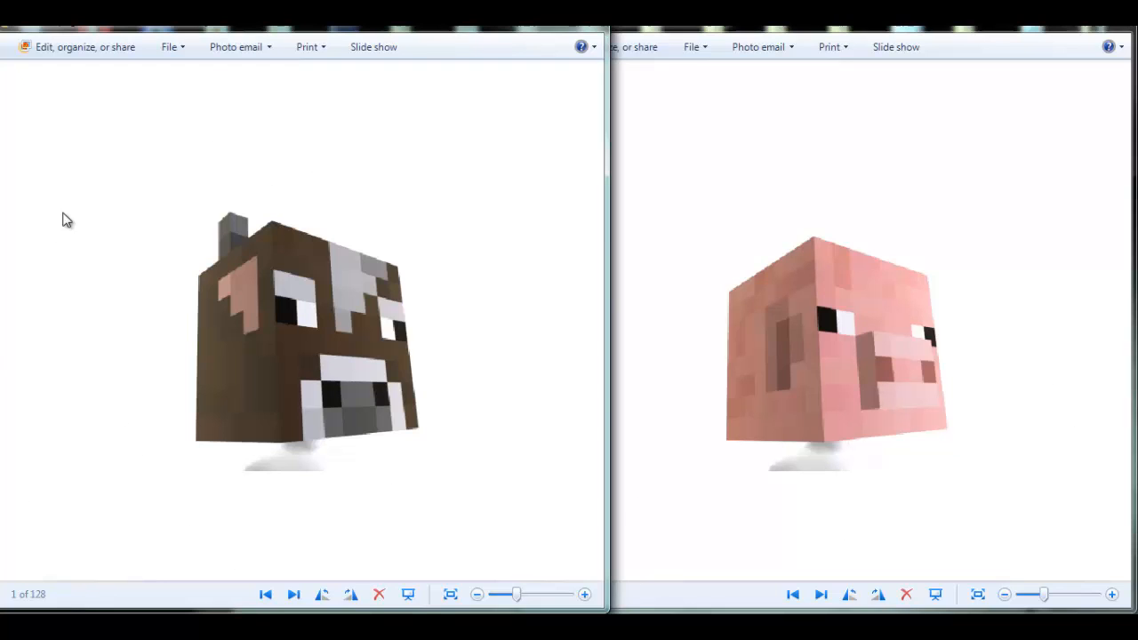
pyautogui.moveTo(603, 171)
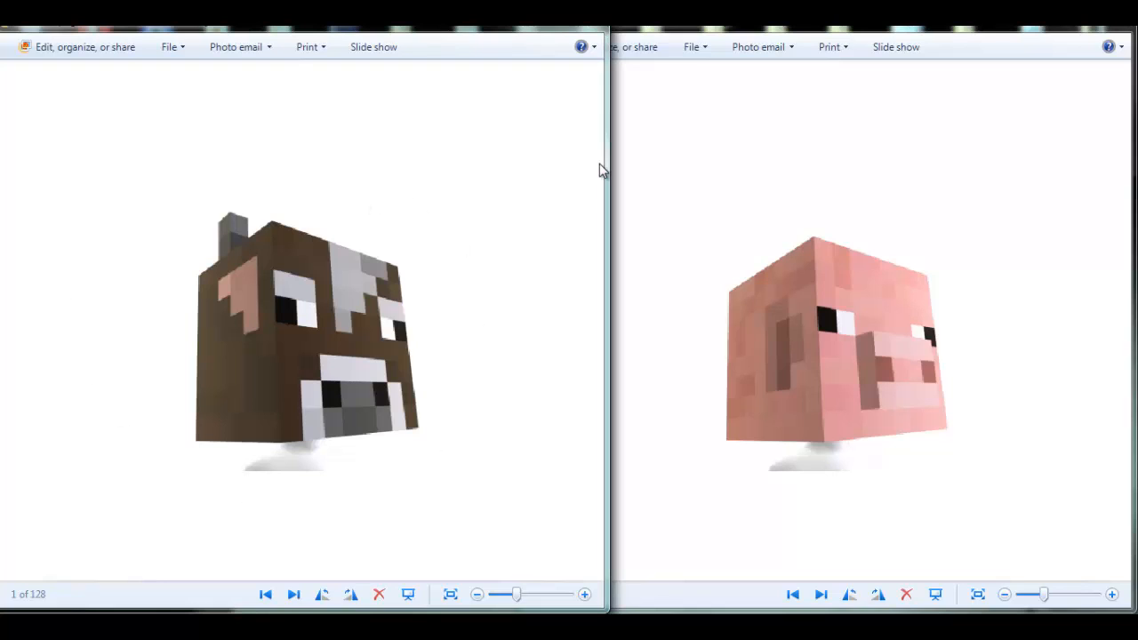
pyautogui.moveTo(615, 455)
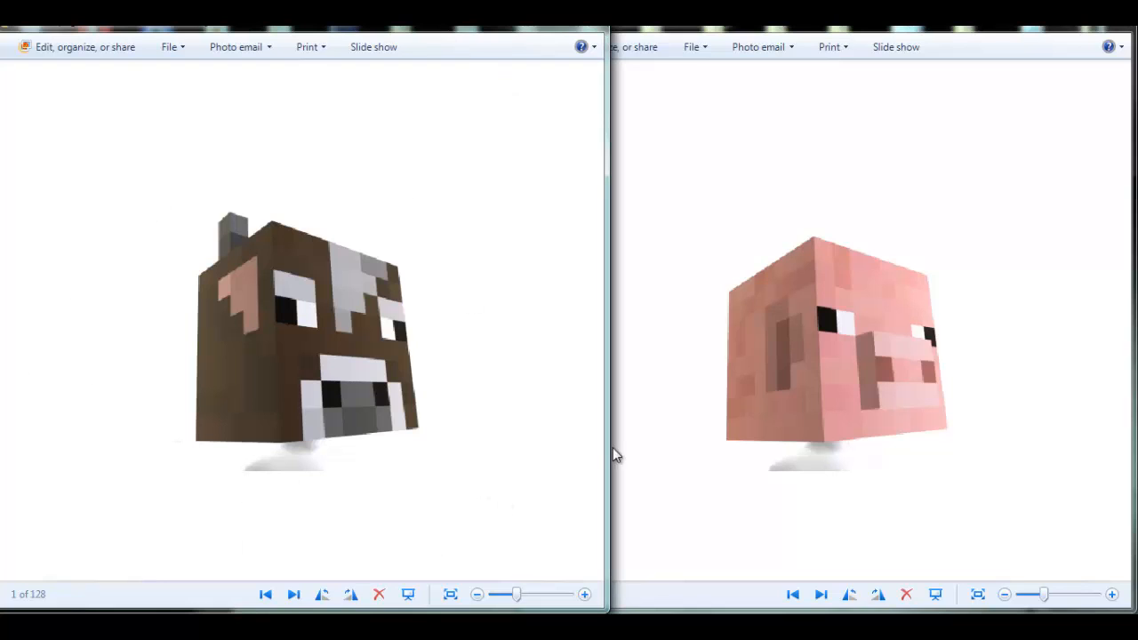
pyautogui.moveTo(1091, 391)
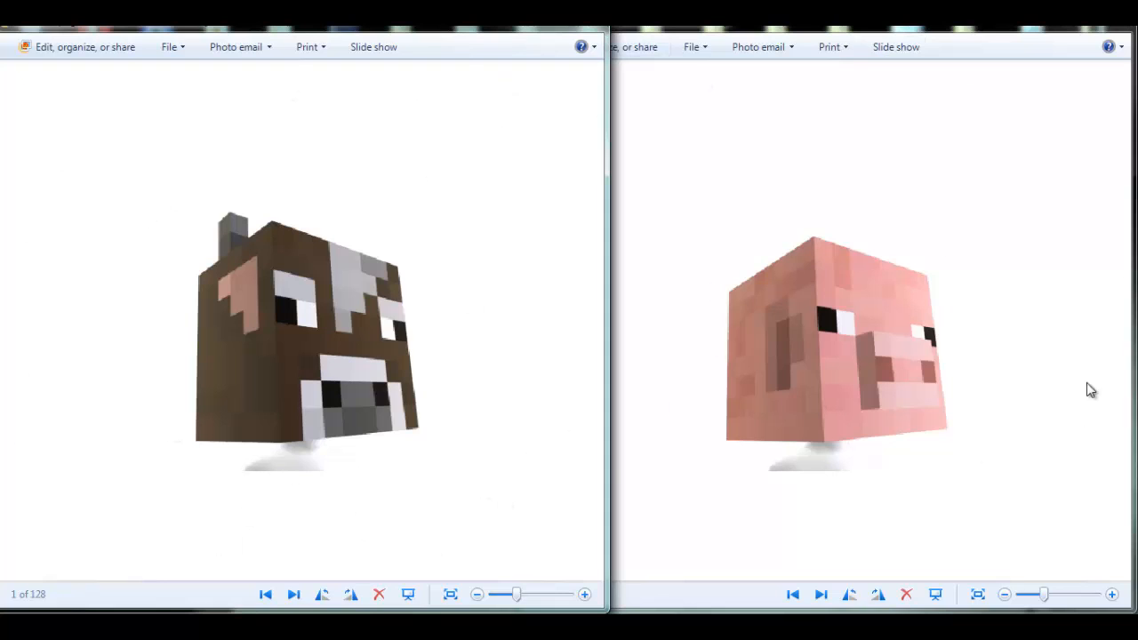
pyautogui.moveTo(251, 586)
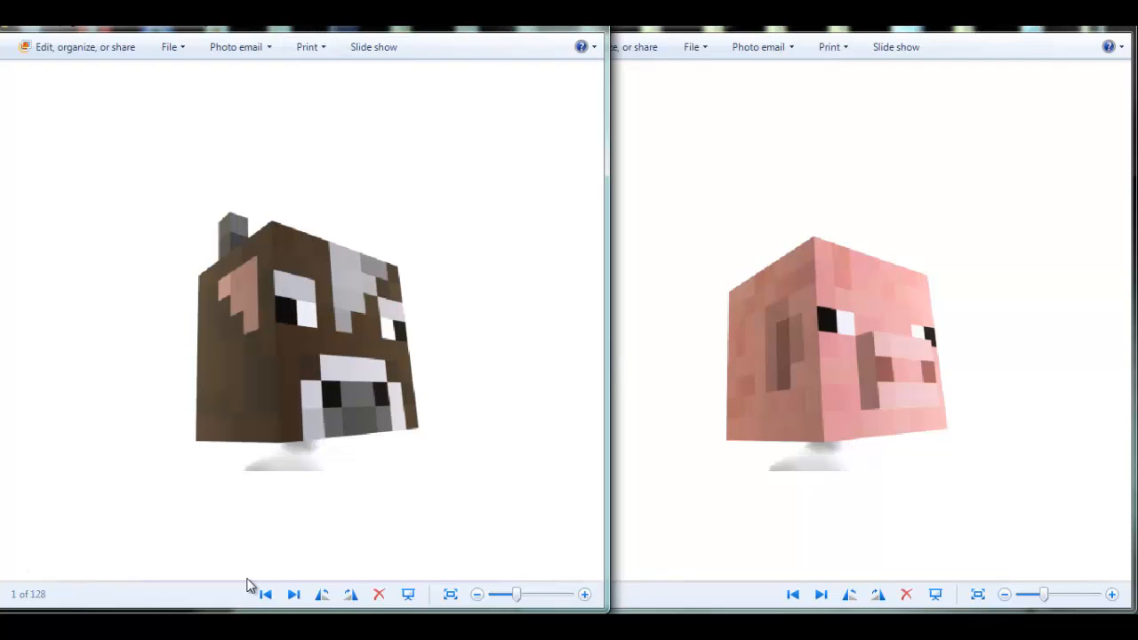
pyautogui.moveTo(985, 235)
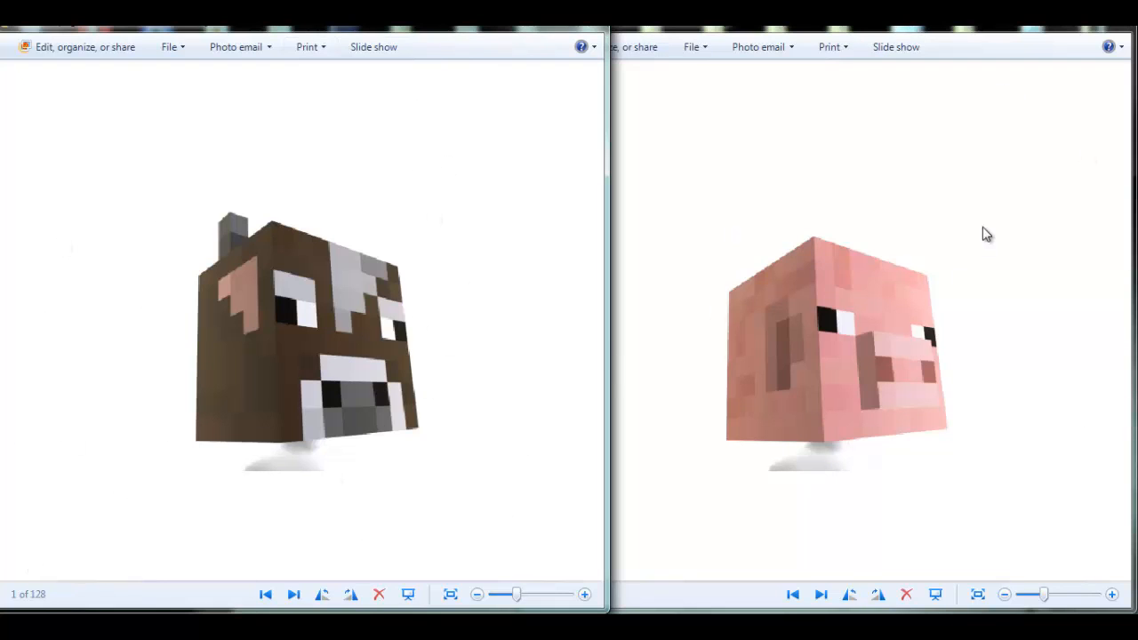